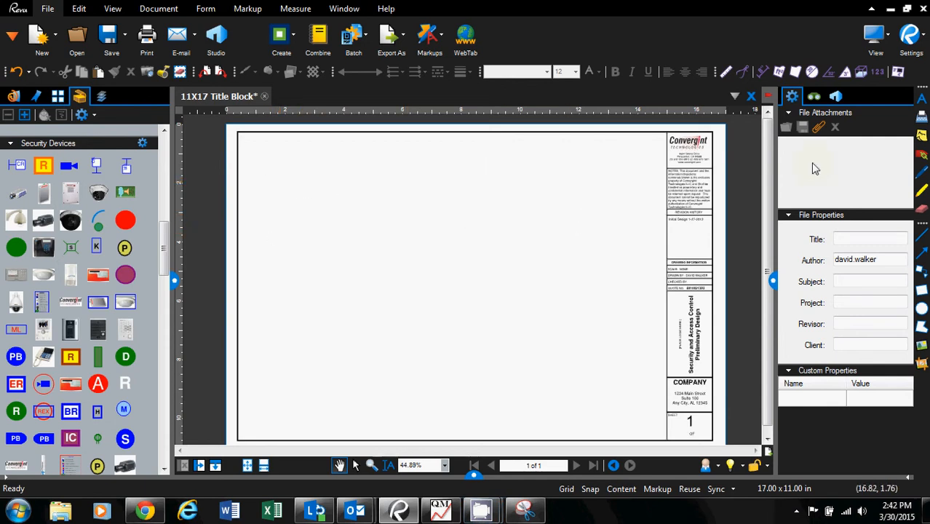
pyautogui.moveTo(923, 119)
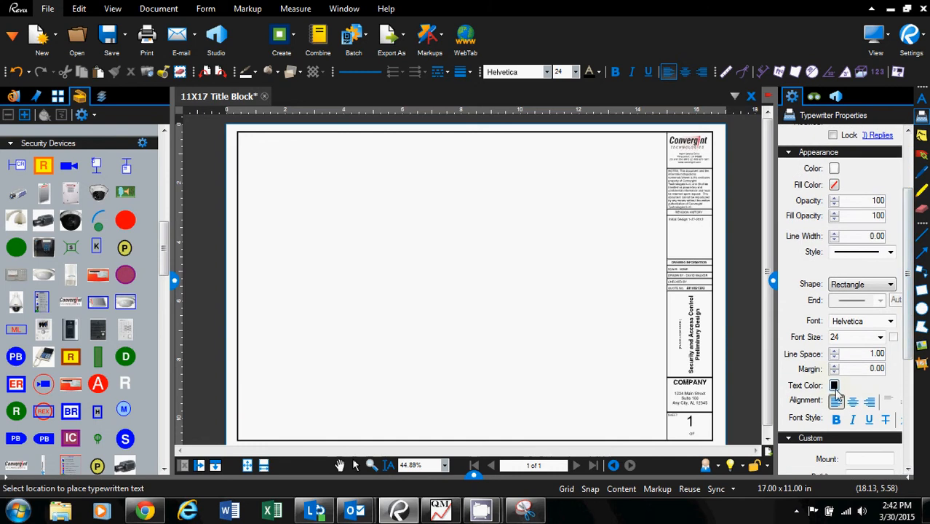
# - Add a Typewriter text label reading CR.1-10 in the drawing area
pyautogui.scroll(-3)
pyautogui.write('CR')
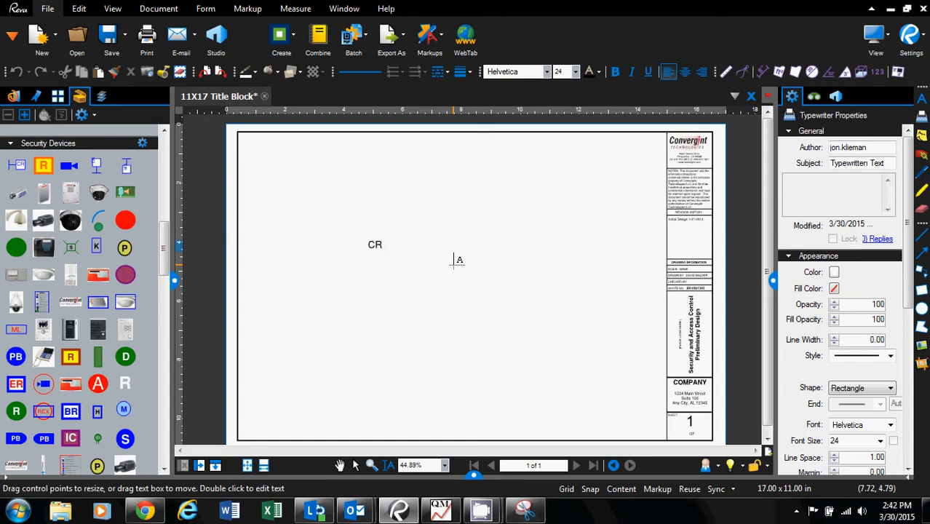
pyautogui.write('.1-10')
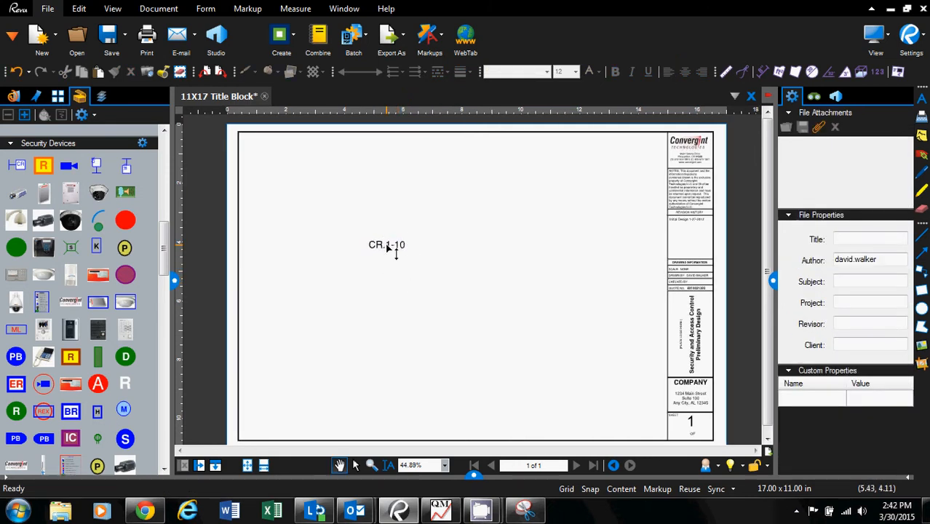
# - Add the CR.1-10 label to the Security Devices tool chest
pyautogui.rightClick(386, 245)
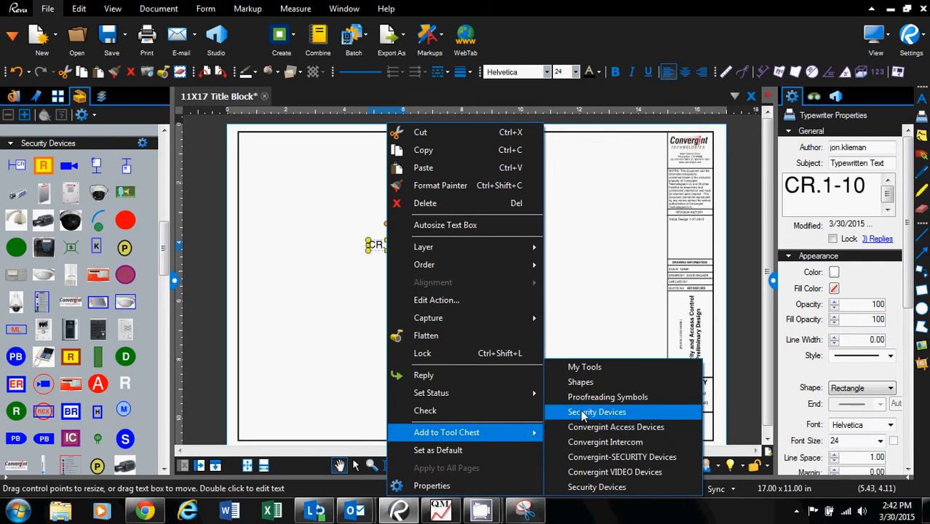
pyautogui.click(597, 411)
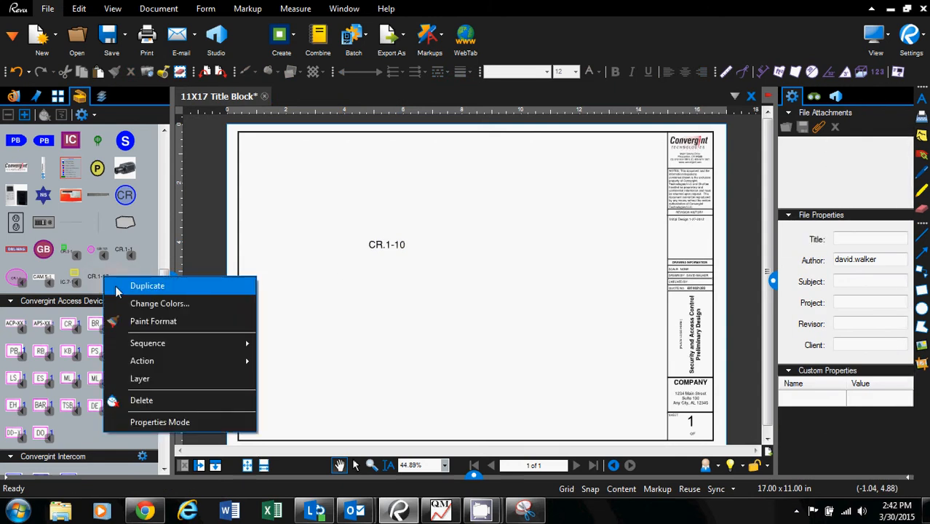
pyautogui.moveTo(147, 344)
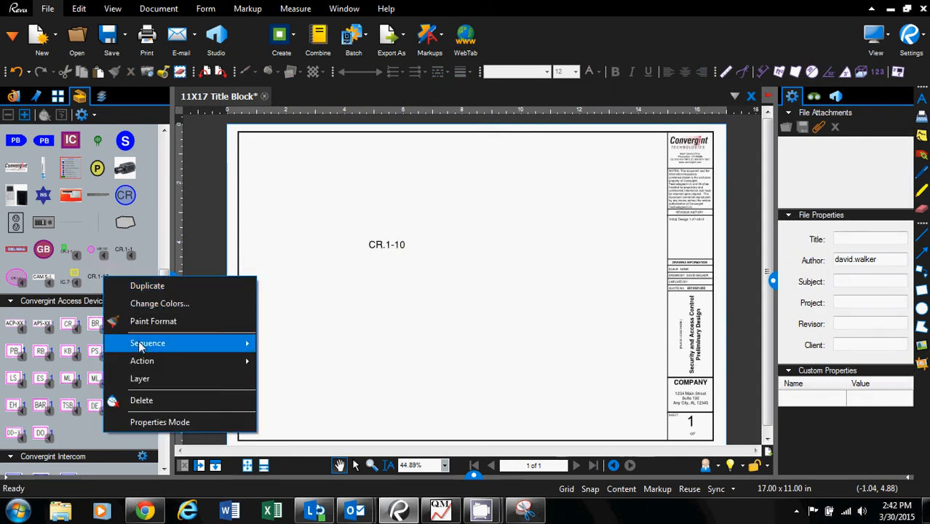
pyautogui.moveTo(147, 343)
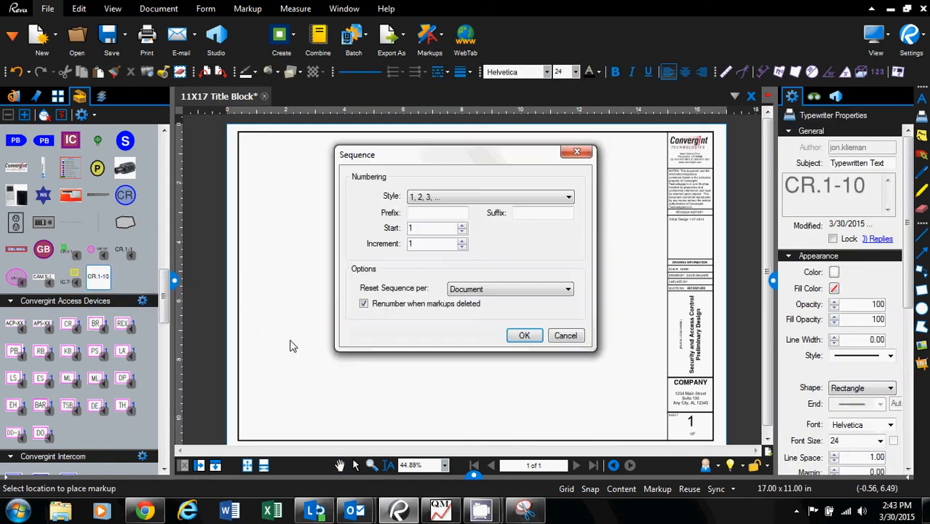
# - Define a sequence with prefix CR.1- on the saved label tool and select it for placement
pyautogui.click(570, 196)
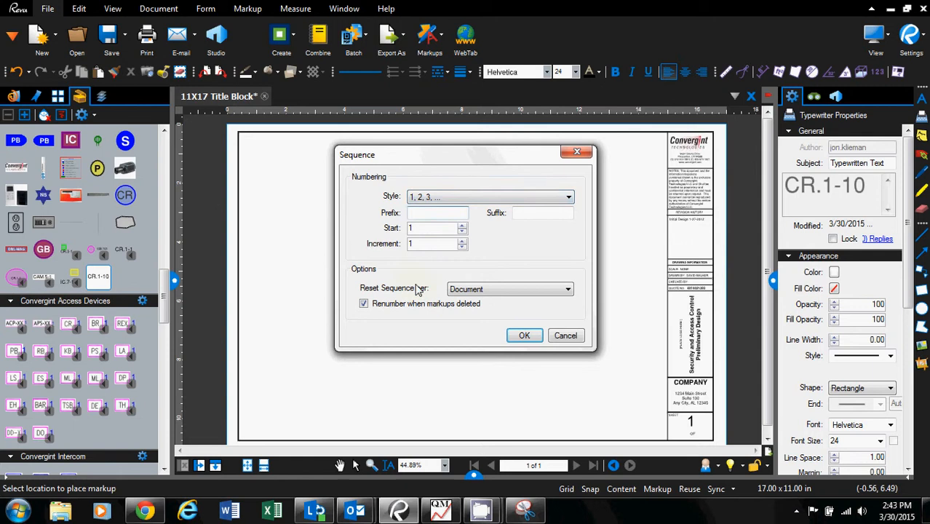
pyautogui.write('CR.1-')
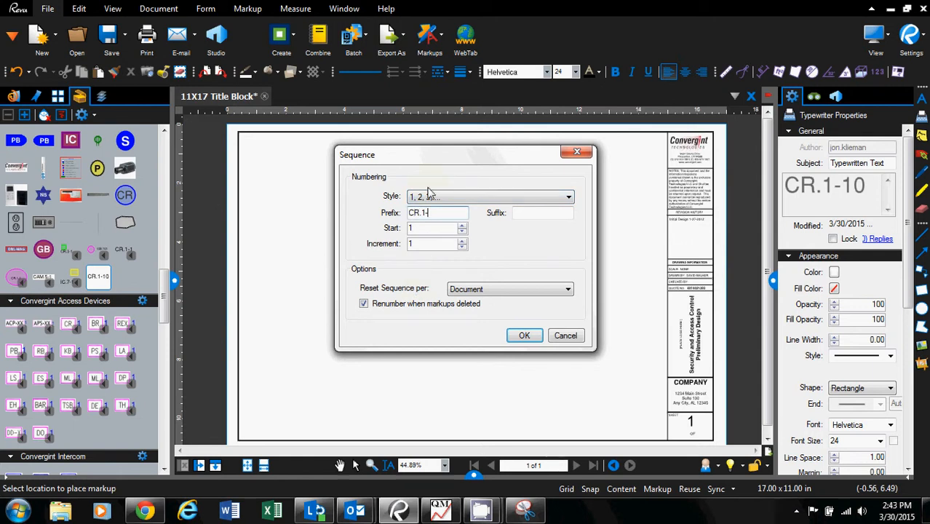
pyautogui.click(524, 335)
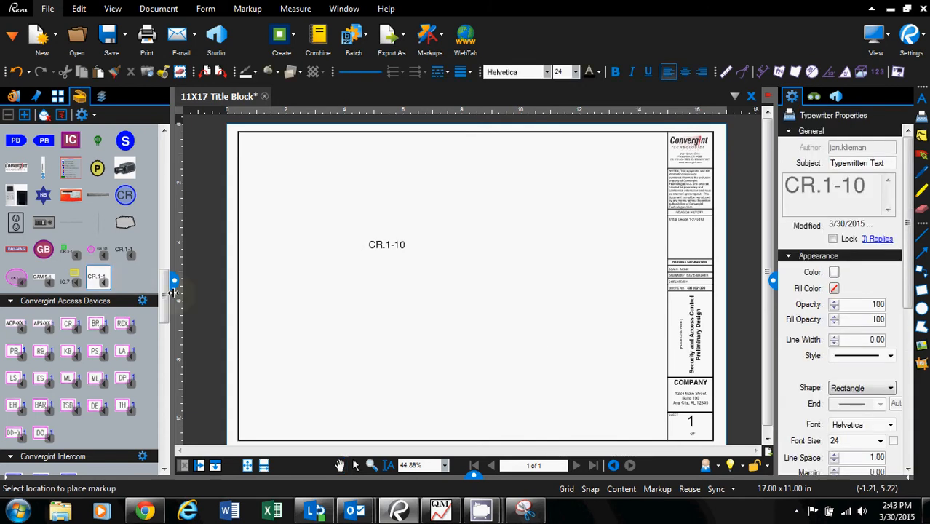
pyautogui.click(326, 201)
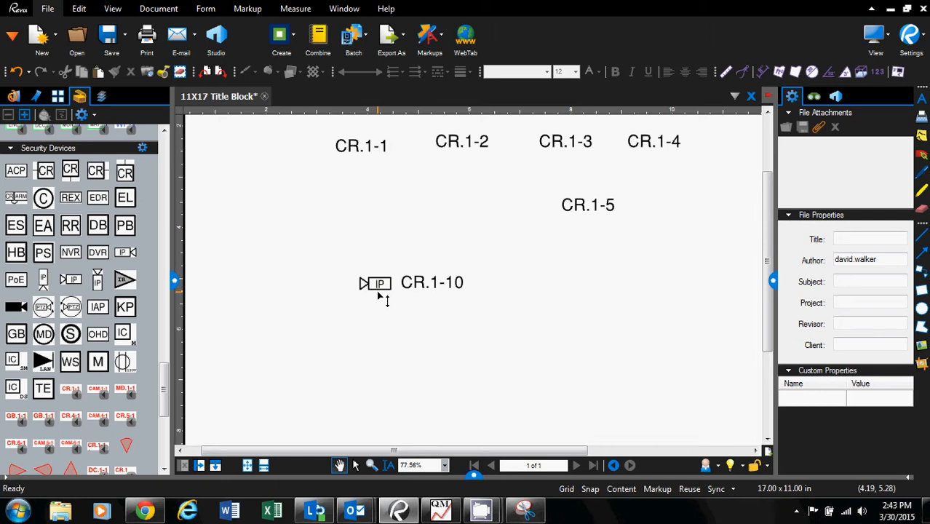
# - Select the card reader icon together with its CR.1-10 label
pyautogui.click(377, 282)
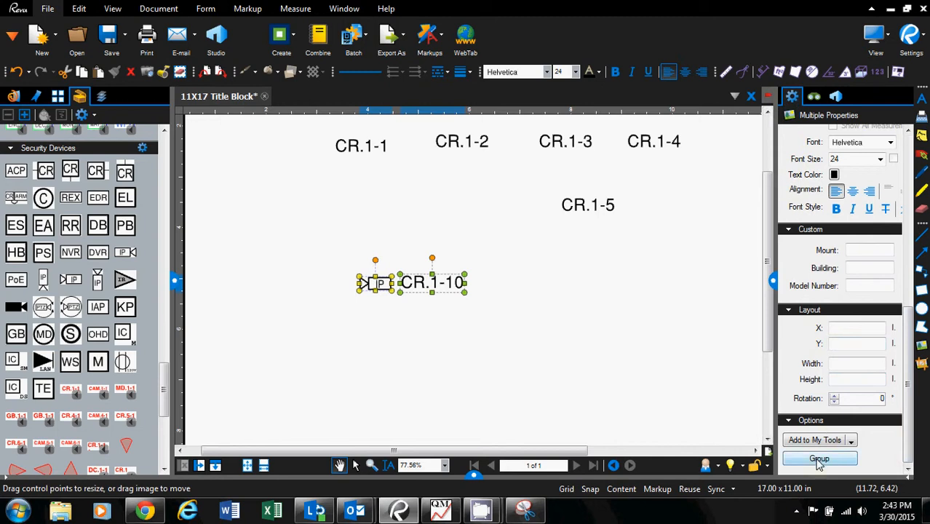
# - Group the icon with the CR.1-10 label and nudge the group up-left
pyautogui.click(819, 459)
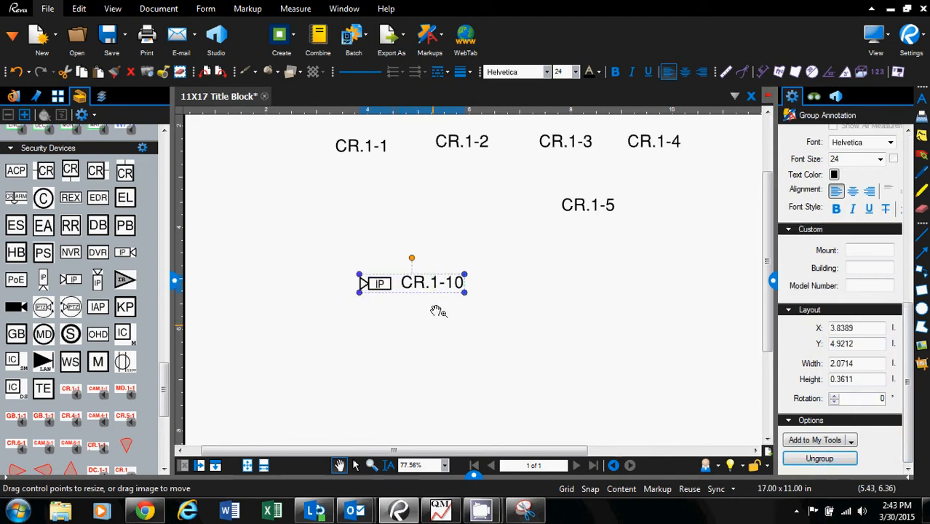
pyautogui.moveTo(432, 282); pyautogui.dragTo(428, 269)
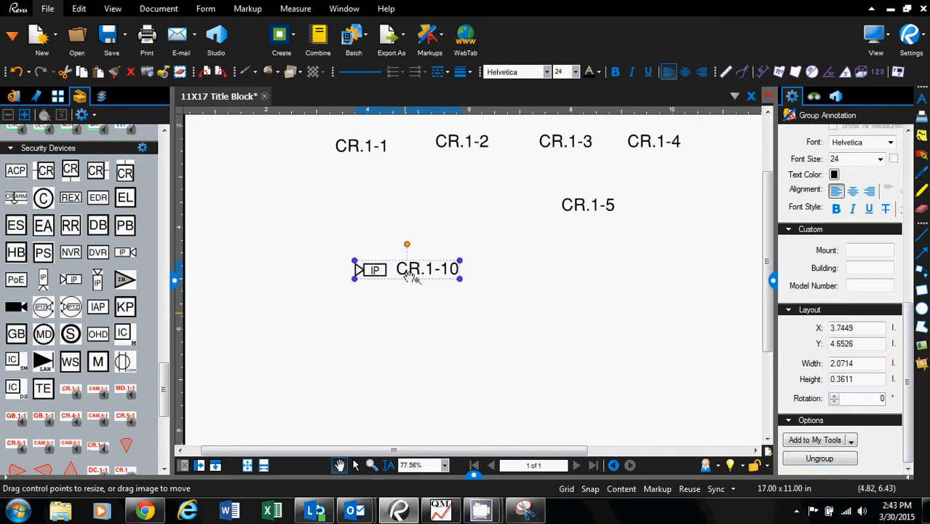
pyautogui.rightClick(407, 270)
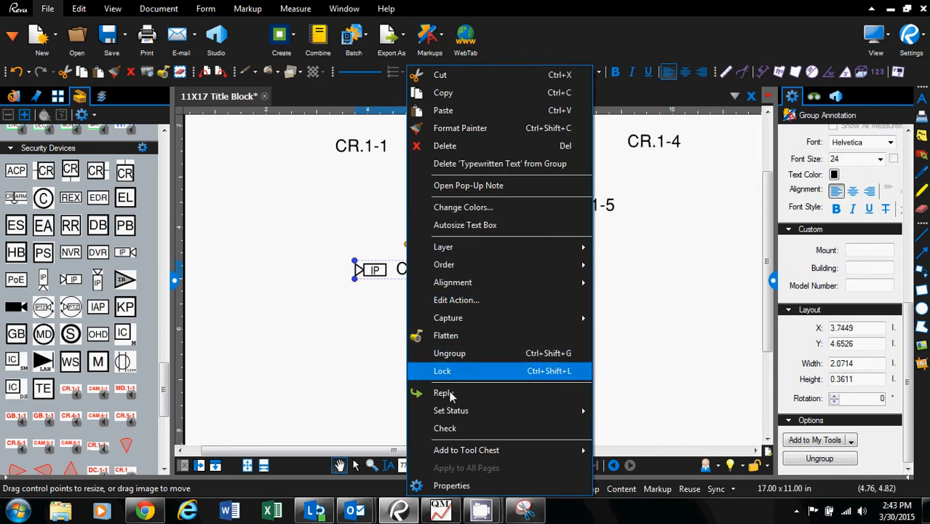
pyautogui.moveTo(466, 450)
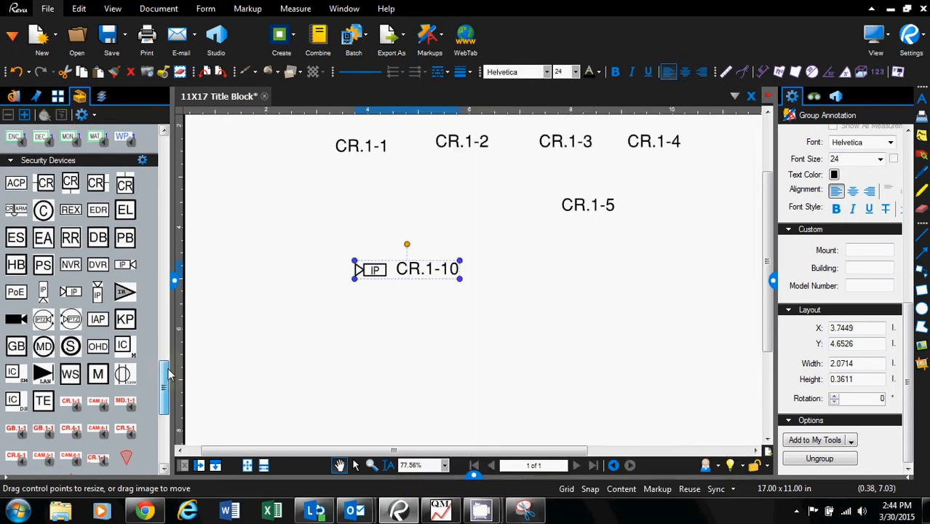
pyautogui.scroll(-3)
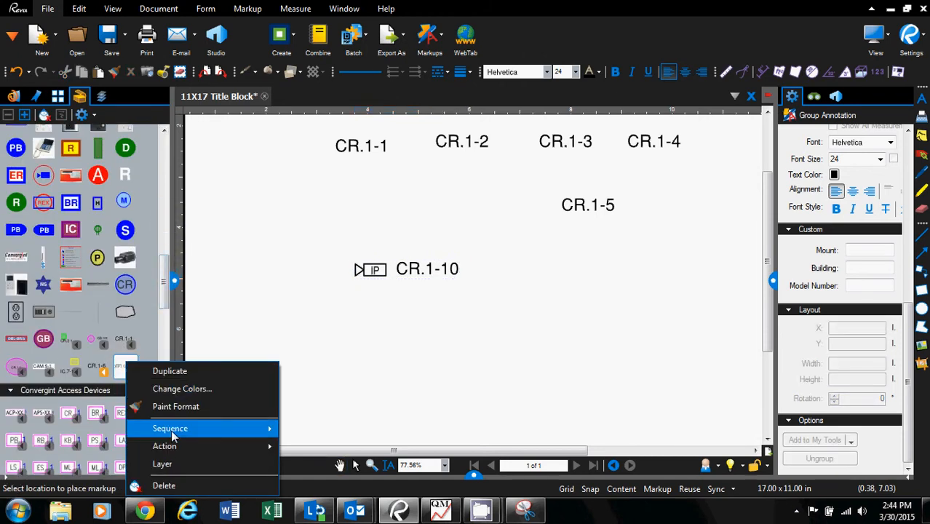
# - Set the card reader tool's sequence prefix to CR.1- and place card readers CR.1-1 and CR.1-2
pyautogui.click(171, 429)
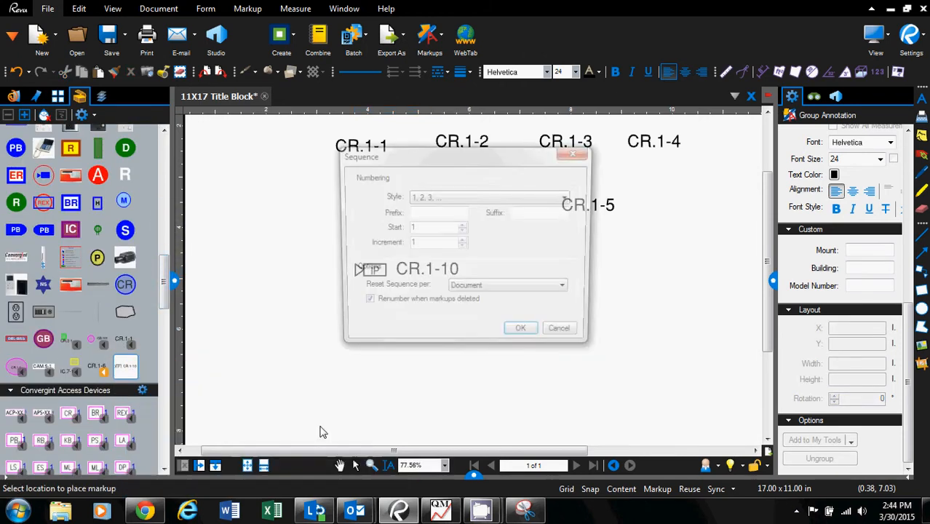
pyautogui.write('C')
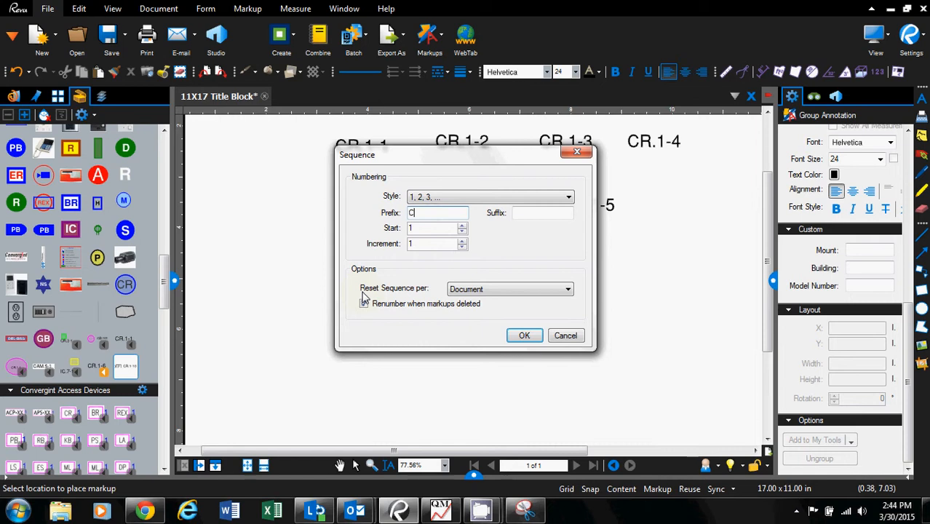
pyautogui.write('R.1-')
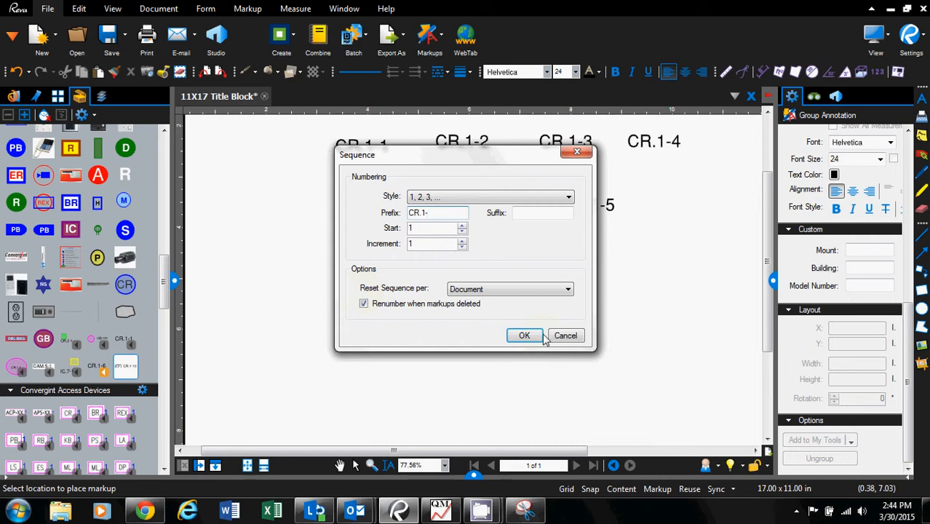
pyautogui.click(525, 335)
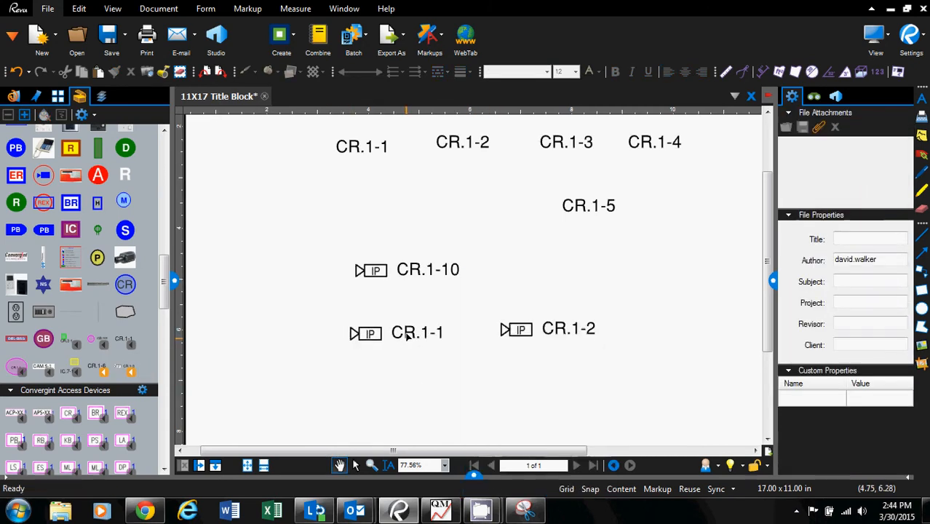
pyautogui.click(417, 332)
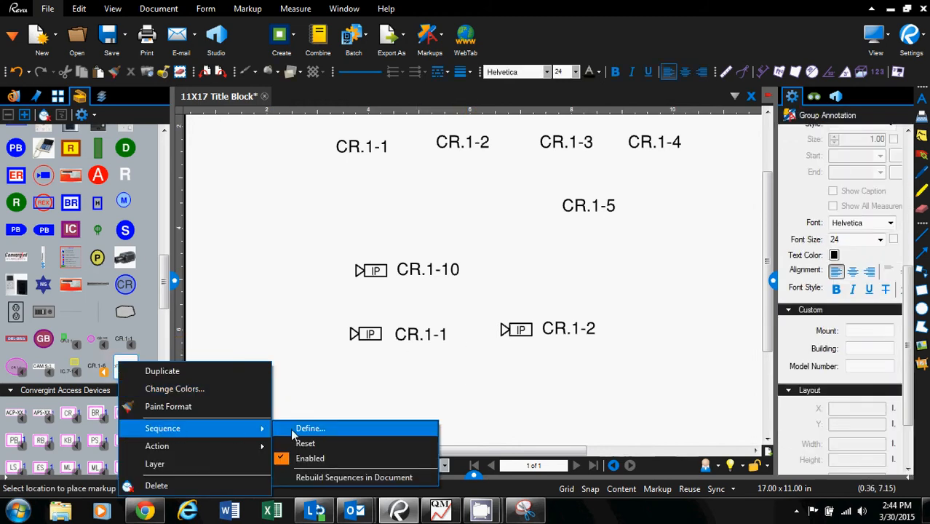
# - Change the sequence prefix to CR.2-, answering the rebuild prompt, for readers CR.2-1 to CR.2-3
pyautogui.click(310, 428)
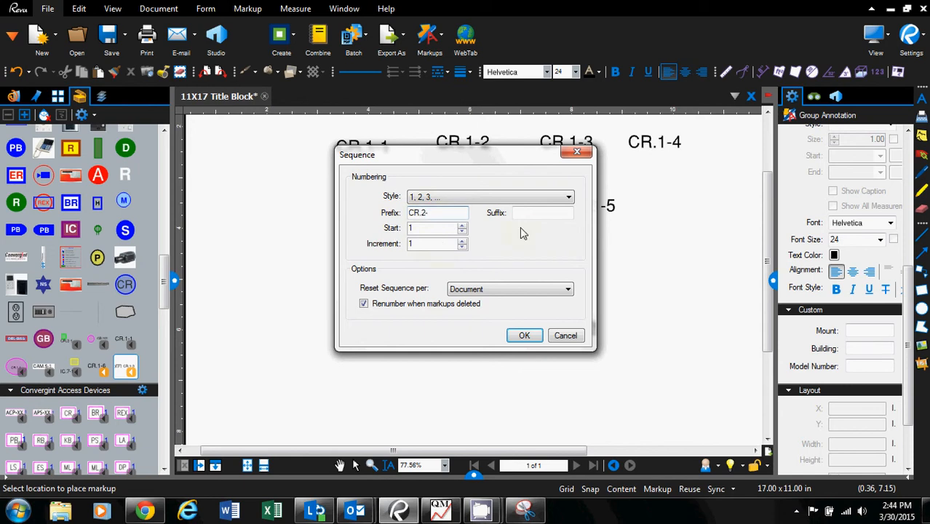
pyautogui.click(524, 334)
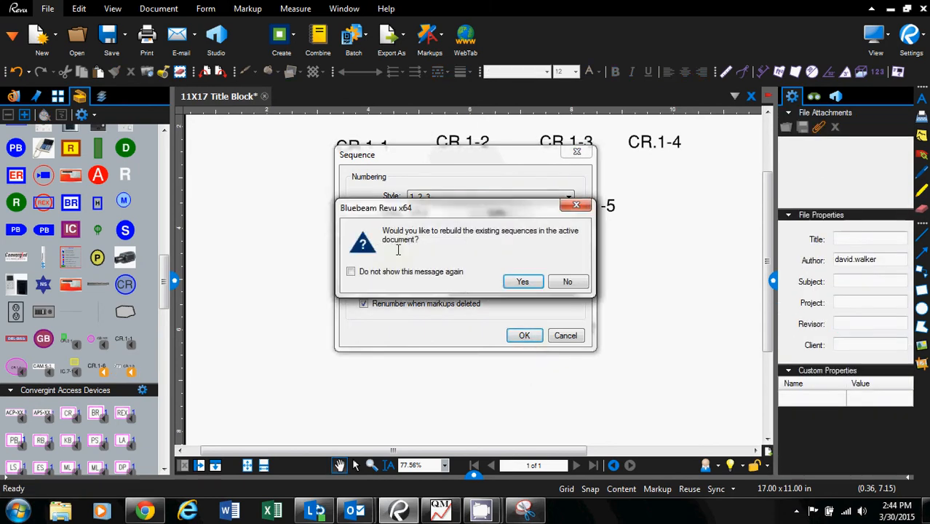
pyautogui.moveTo(501, 241)
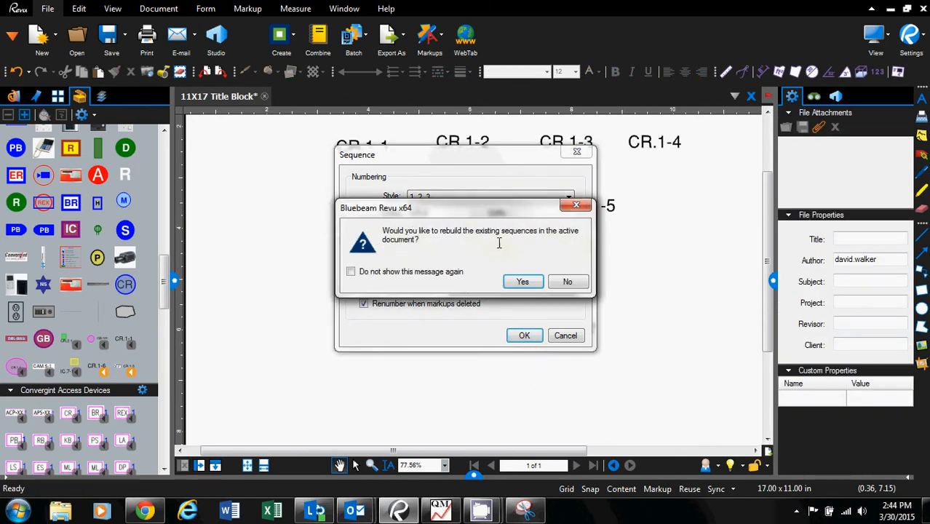
pyautogui.click(568, 283)
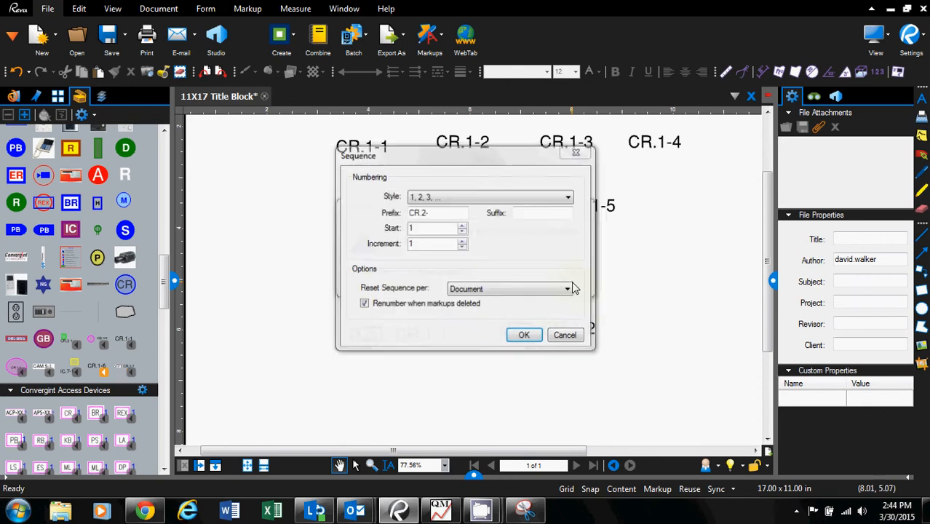
pyautogui.click(524, 335)
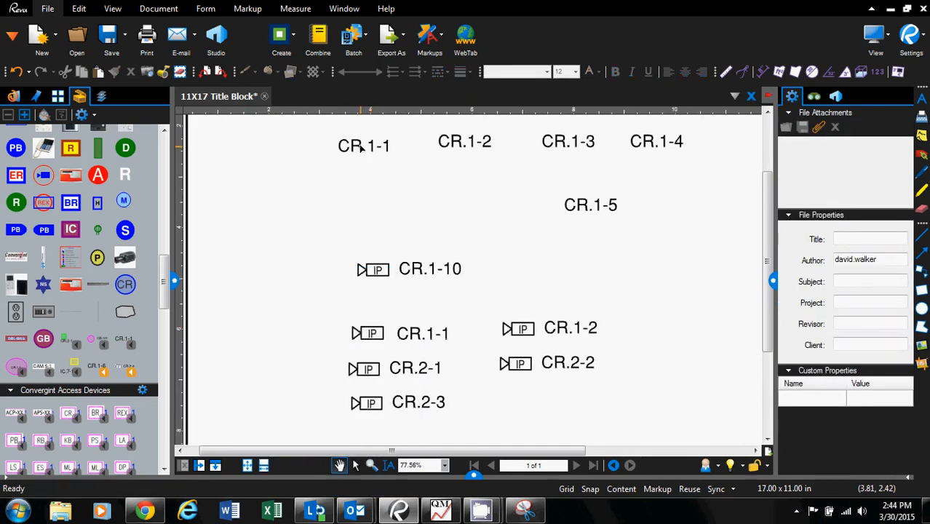
pyautogui.click(362, 146)
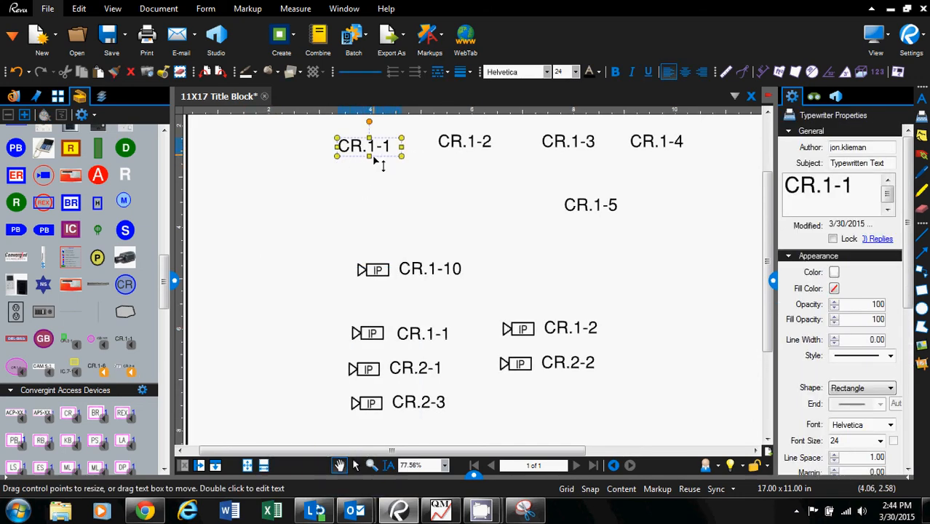
pyautogui.rightClick(116, 367)
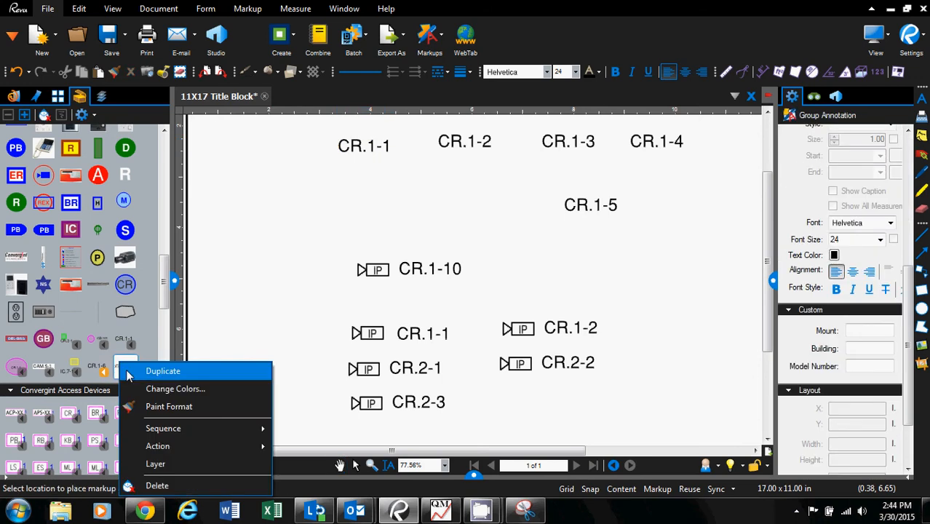
pyautogui.click(163, 428)
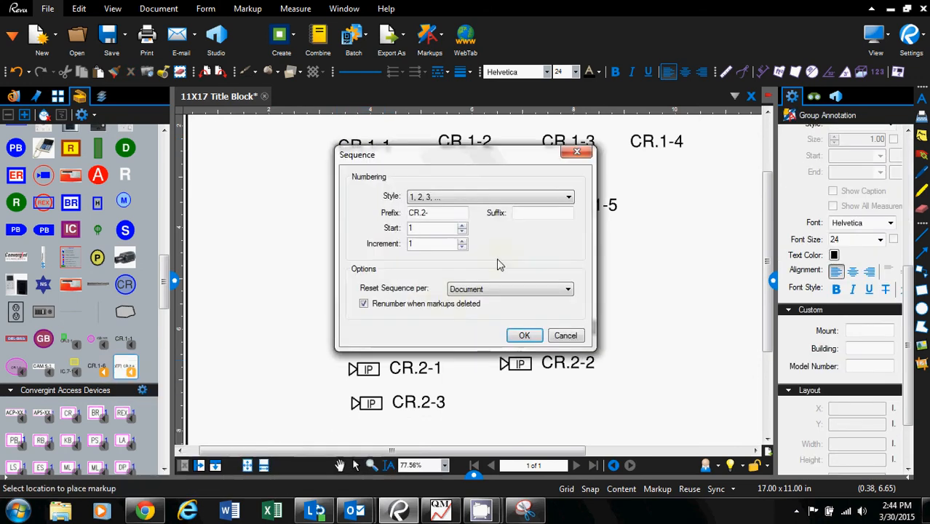
pyautogui.click(524, 335)
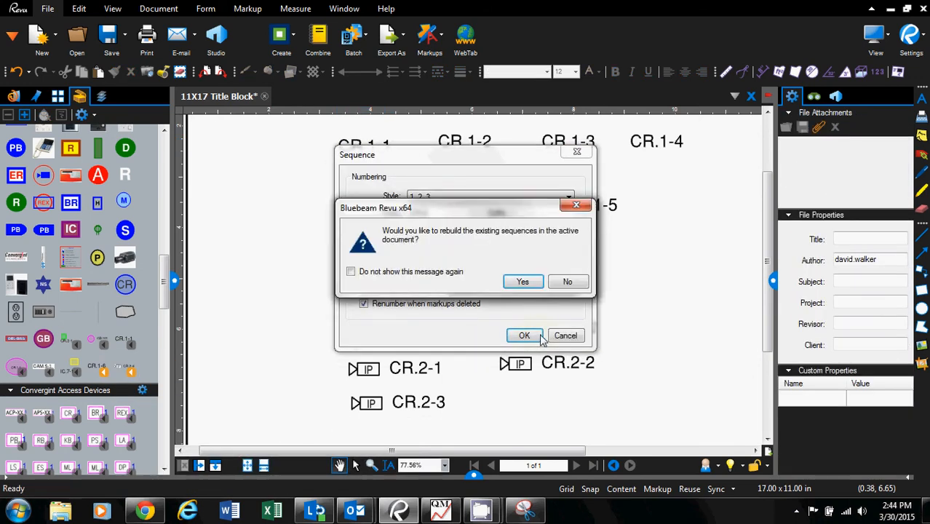
pyautogui.click(523, 282)
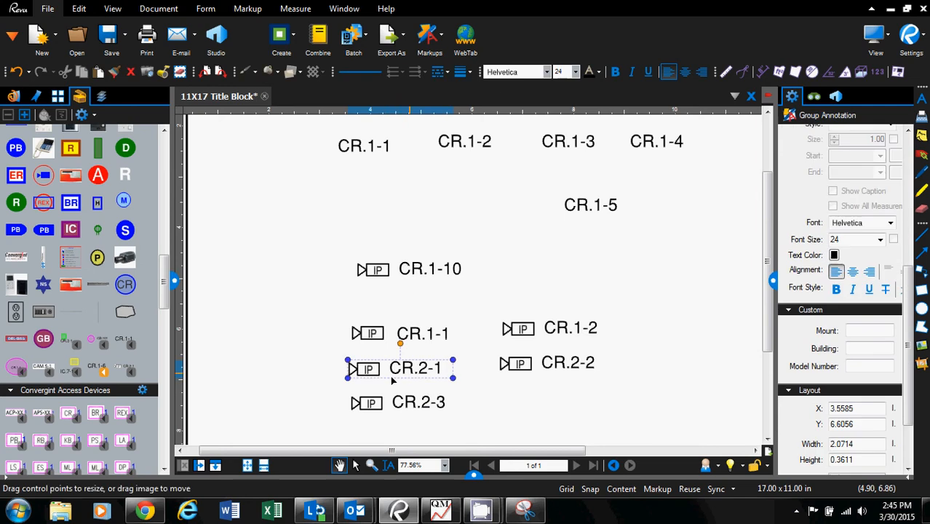